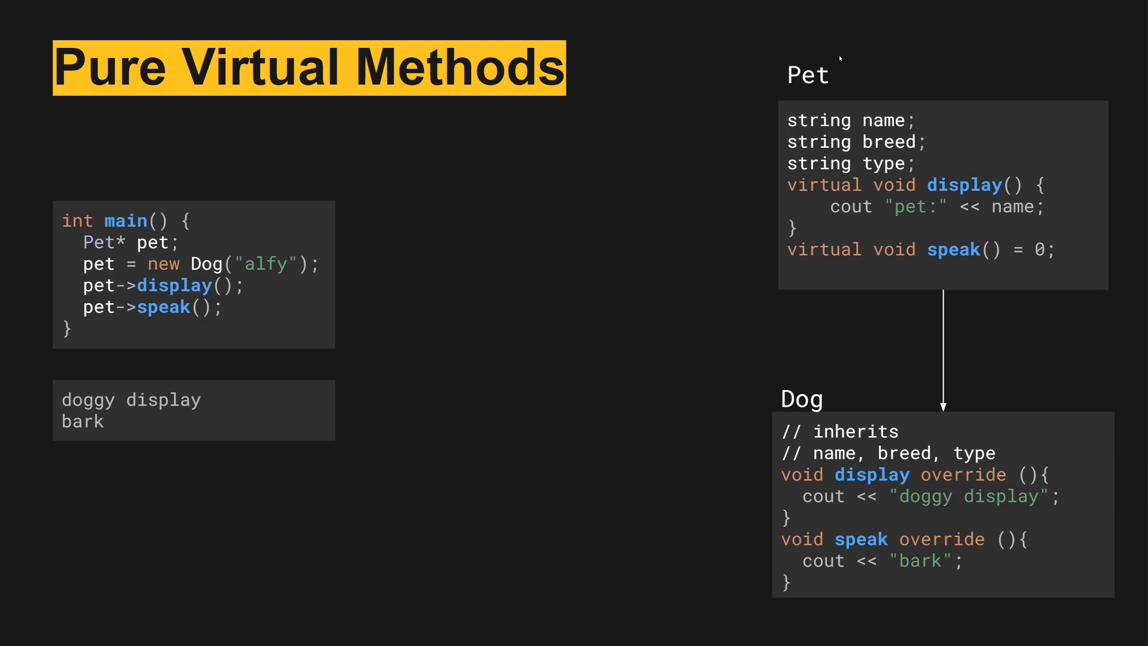
mouse_move(503, 169)
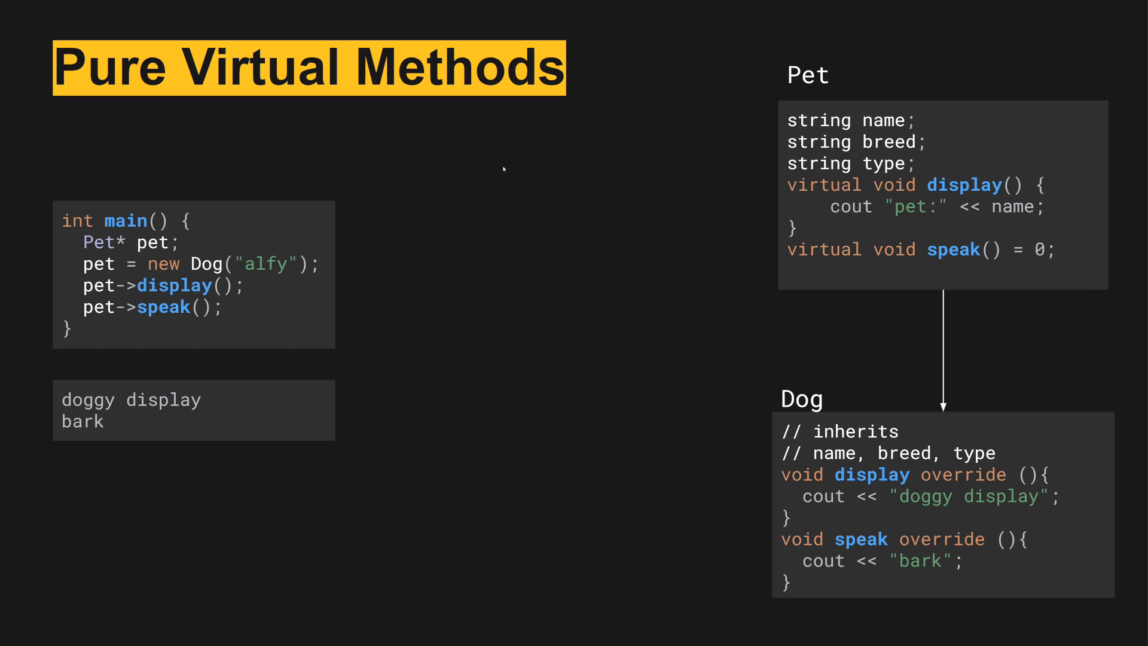
mouse_move(153, 253)
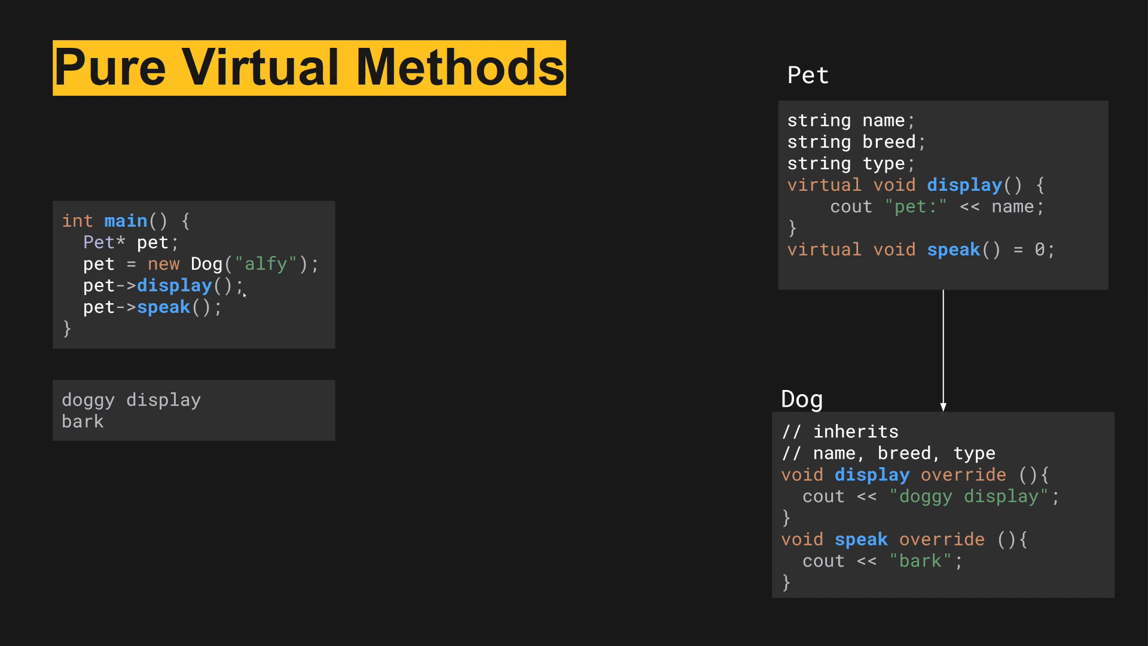
mouse_move(274, 328)
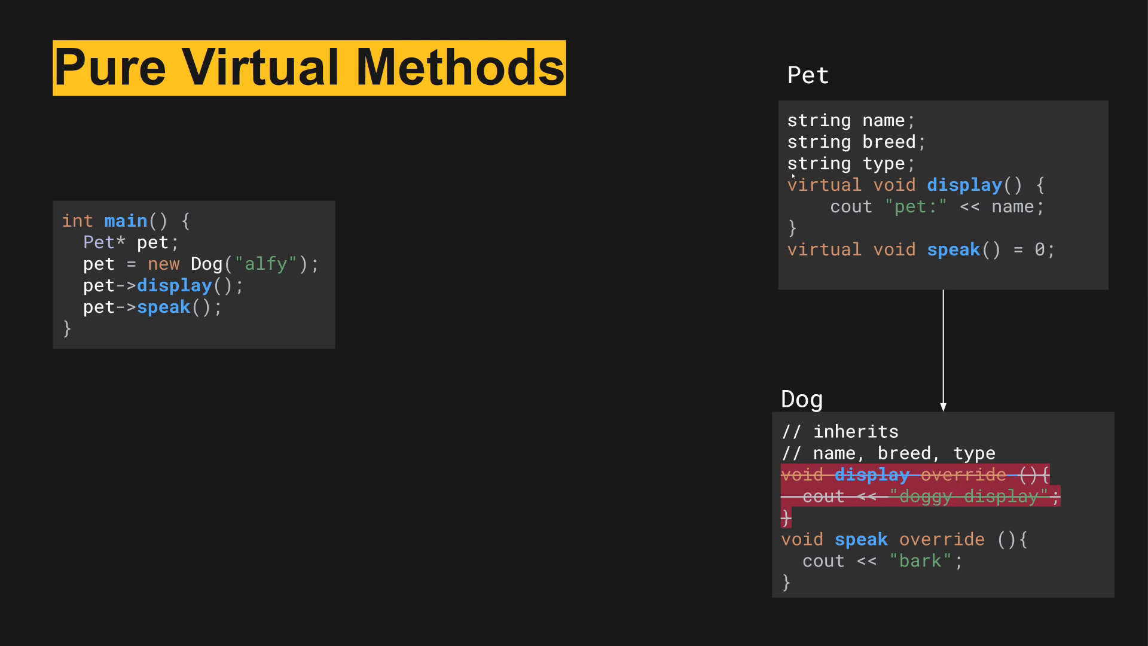
mouse_move(581, 280)
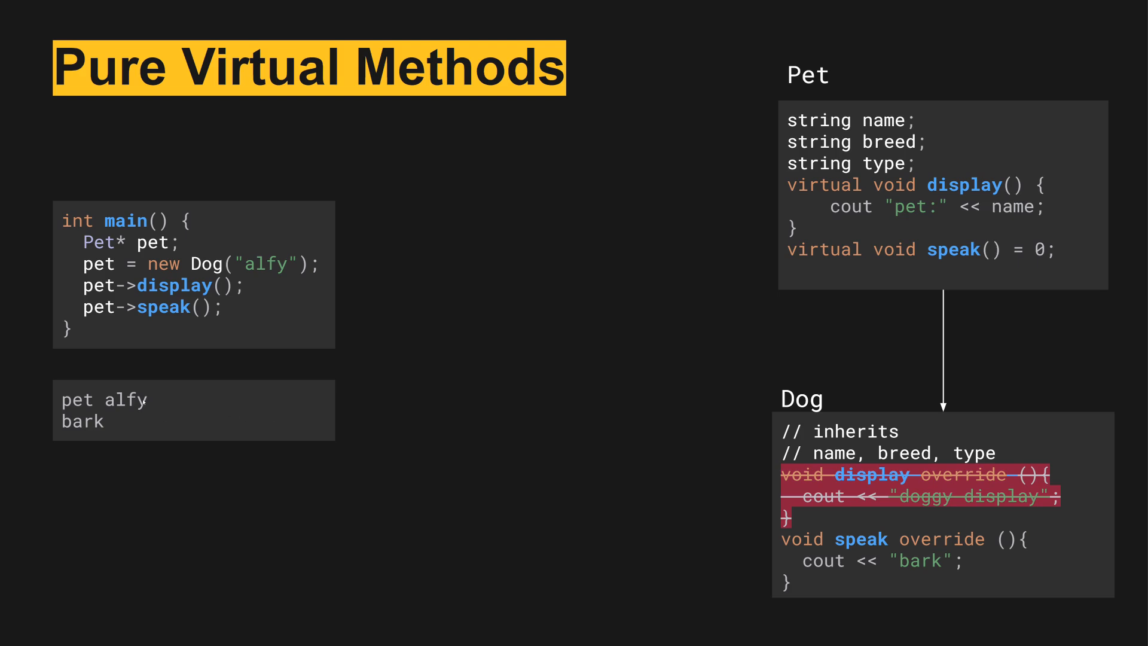
mouse_move(468, 319)
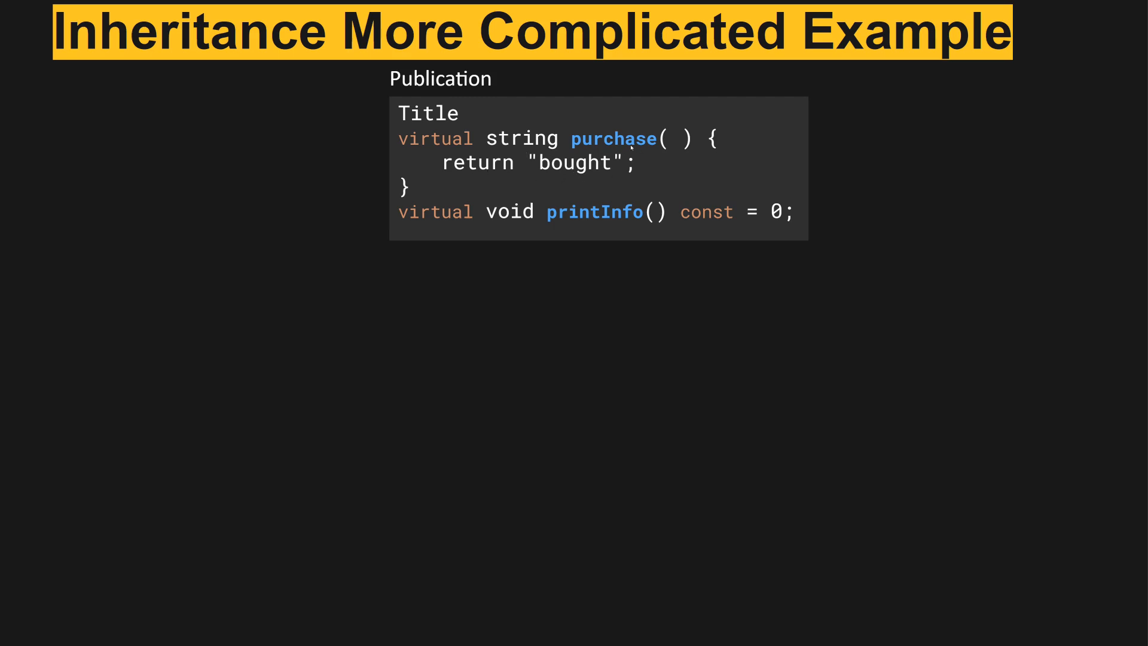
mouse_move(446, 222)
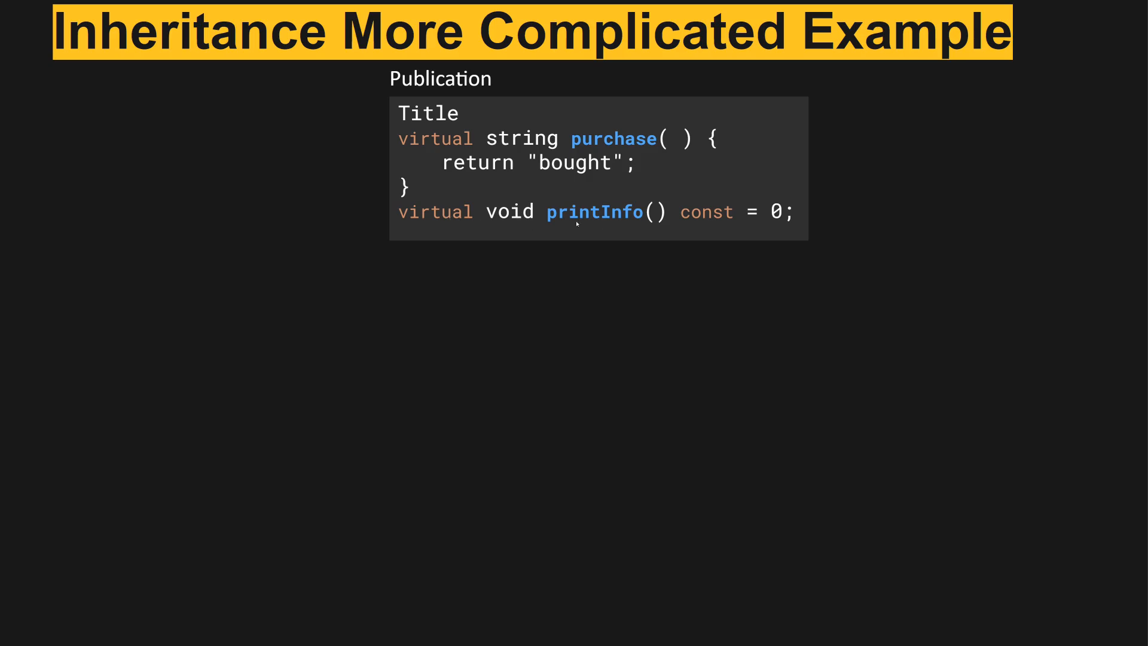
mouse_move(634, 227)
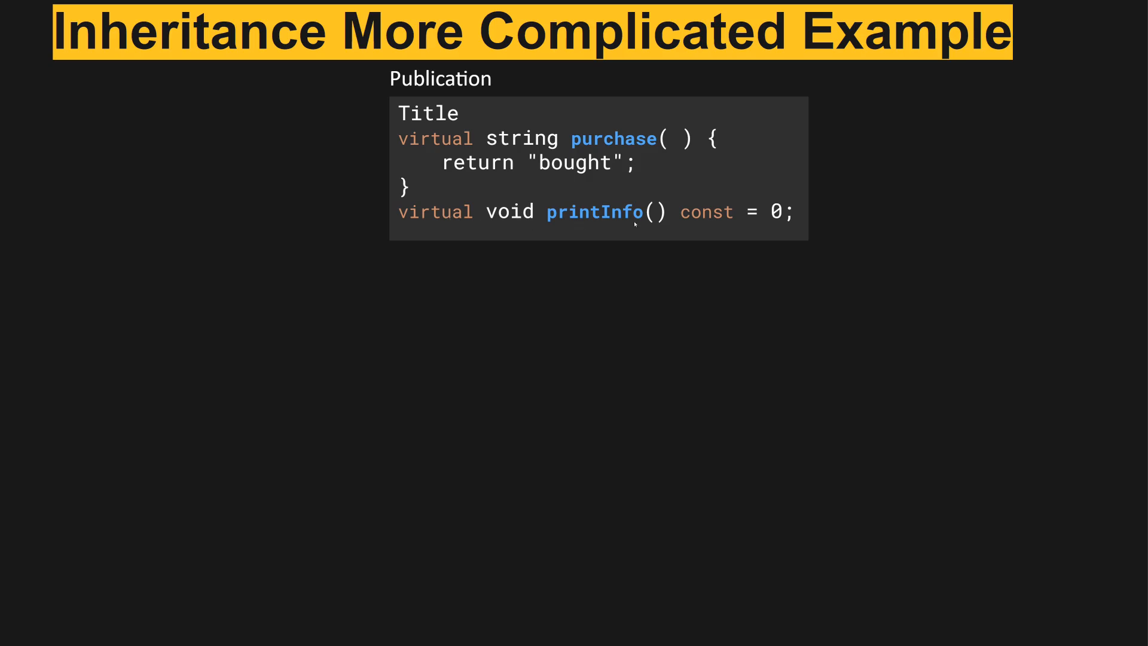
mouse_move(415, 227)
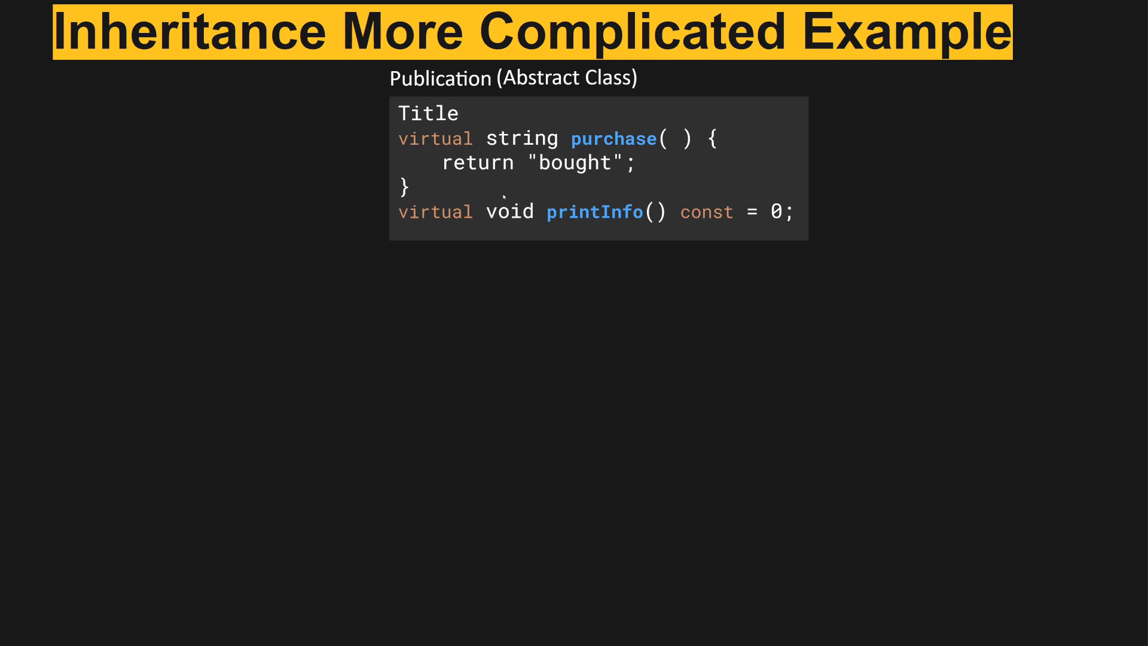
mouse_move(608, 232)
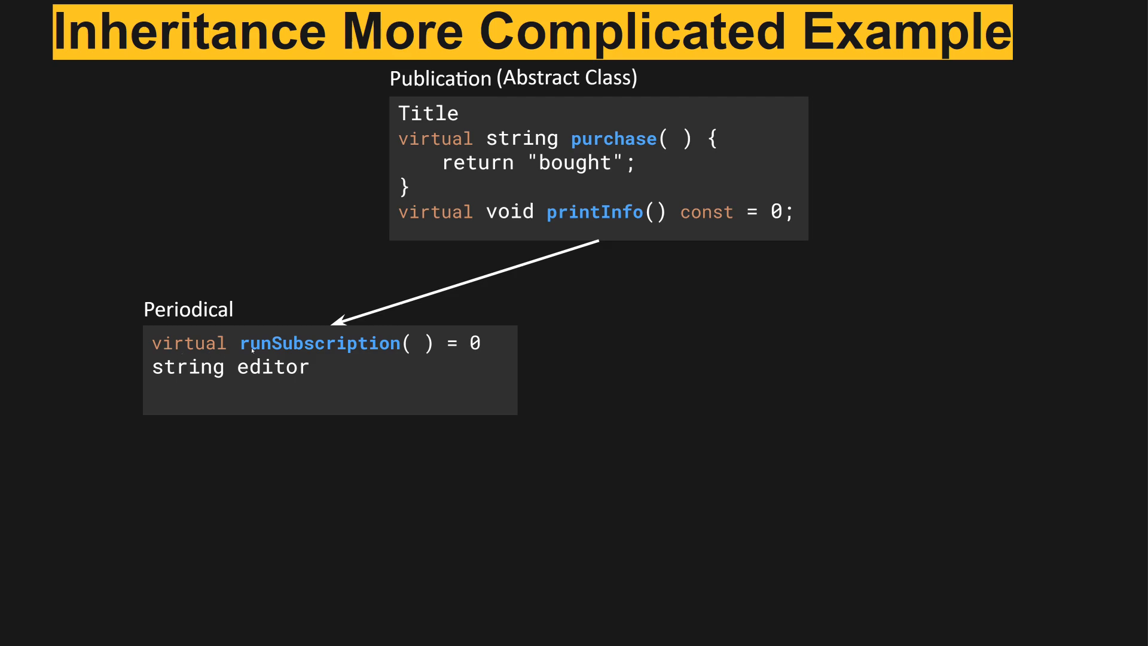
mouse_move(376, 359)
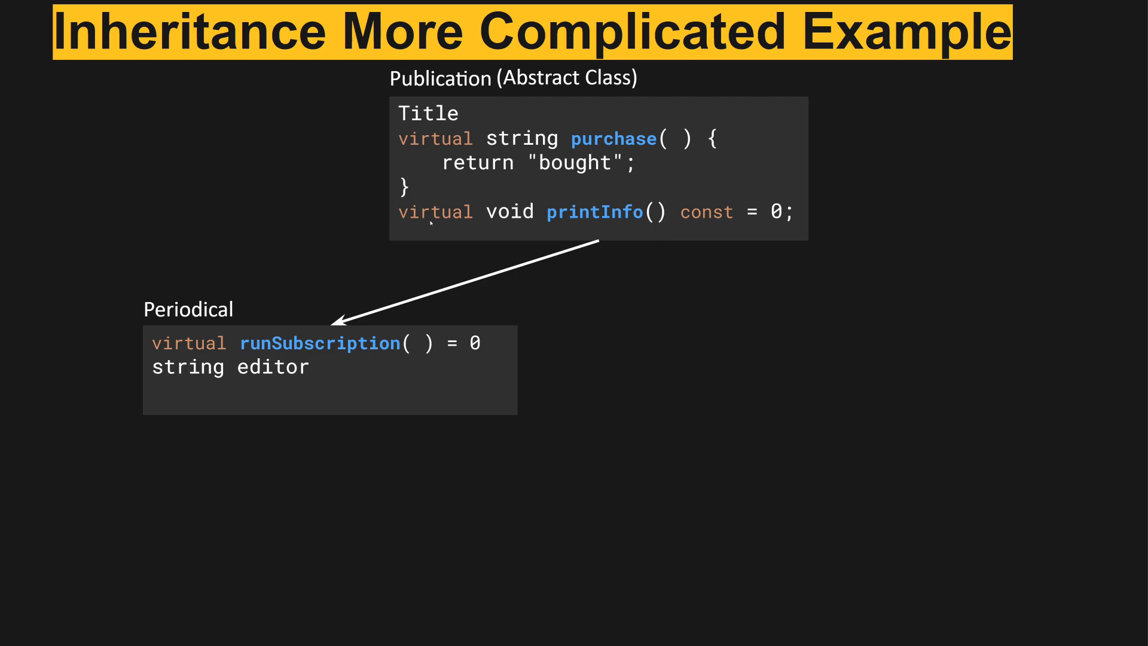
mouse_move(196, 278)
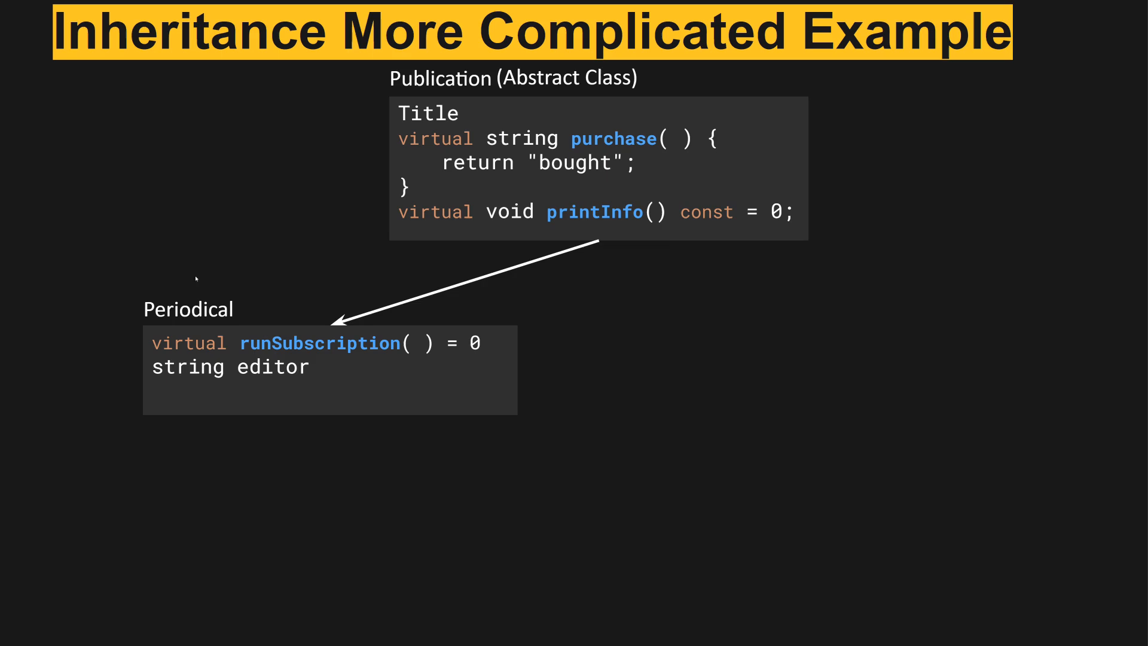
mouse_move(519, 240)
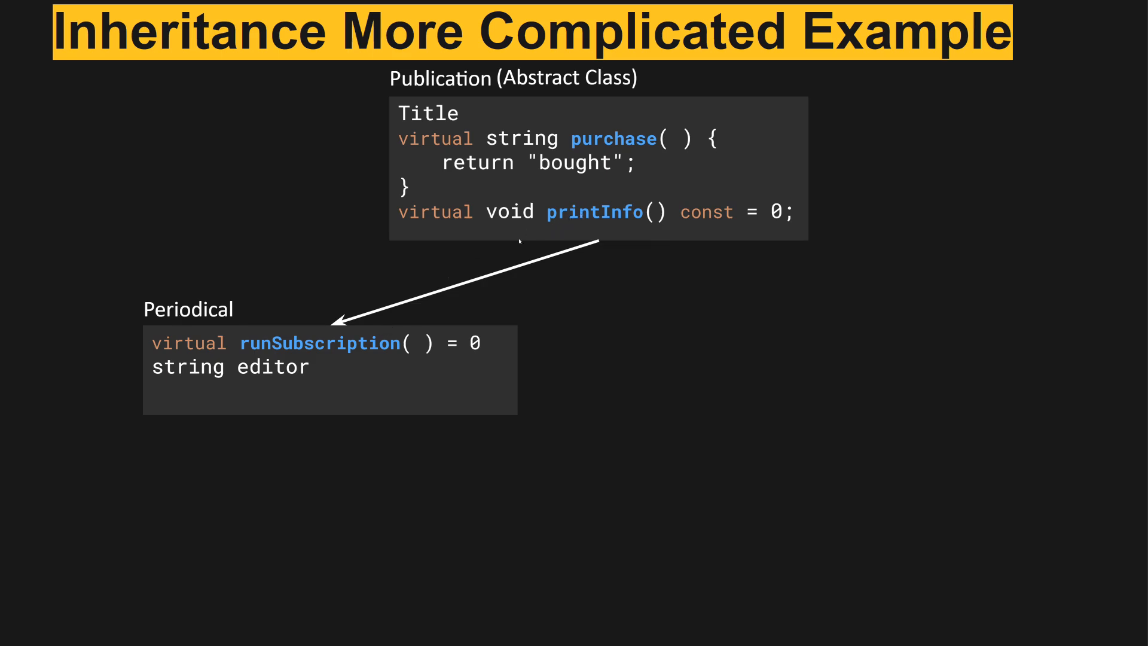
mouse_move(399, 354)
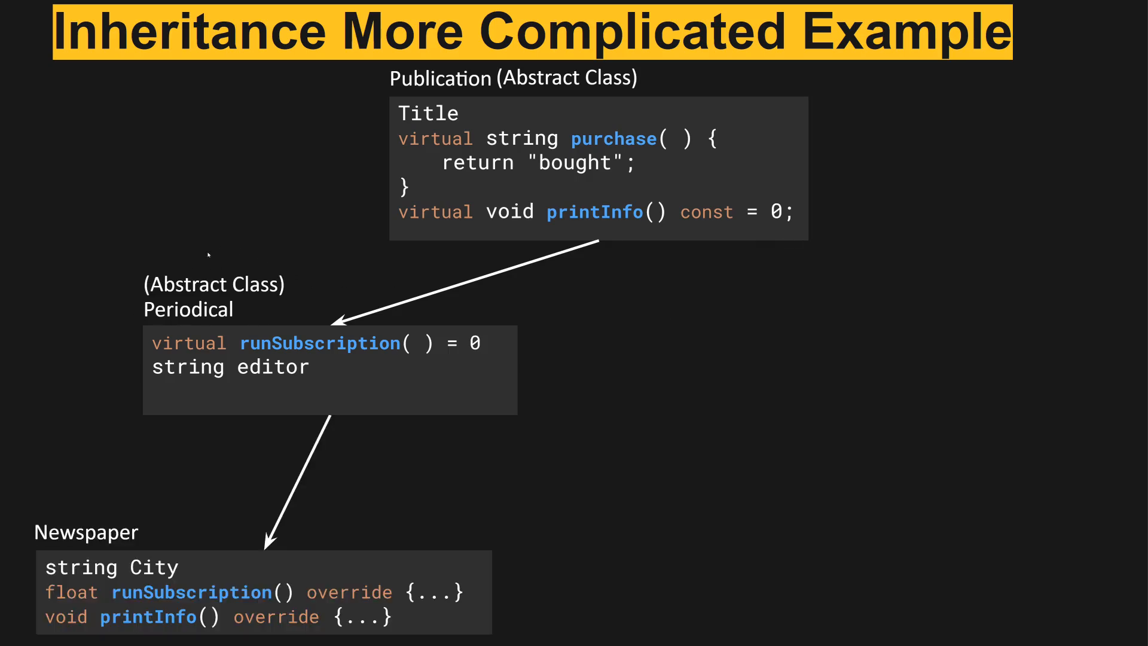
mouse_move(636, 407)
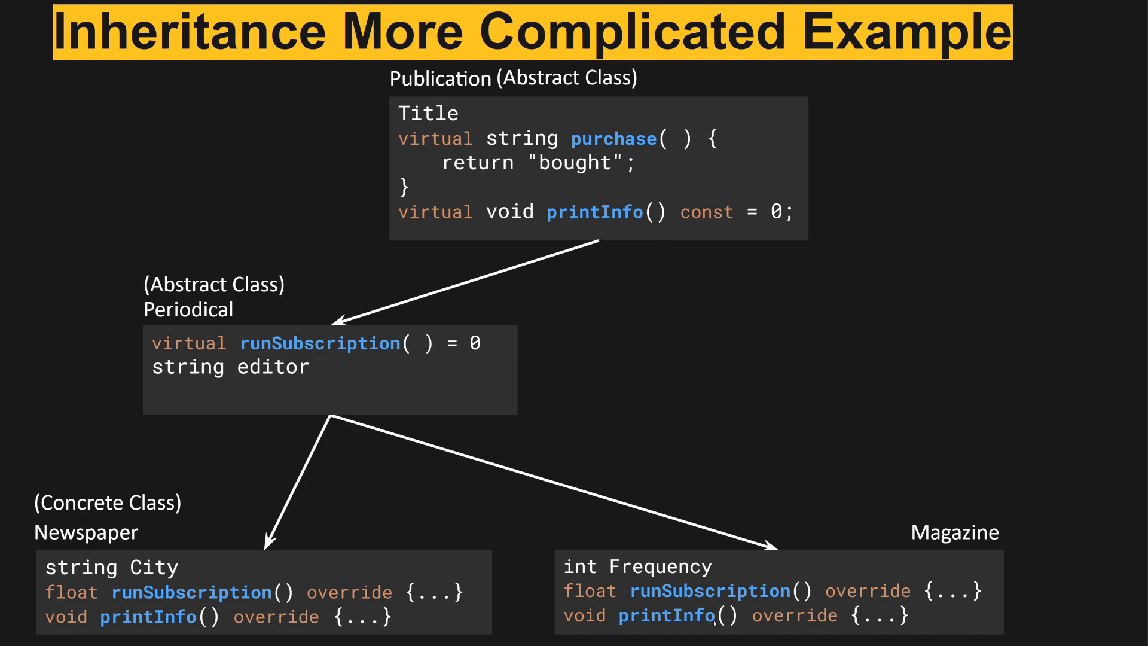
mouse_move(728, 492)
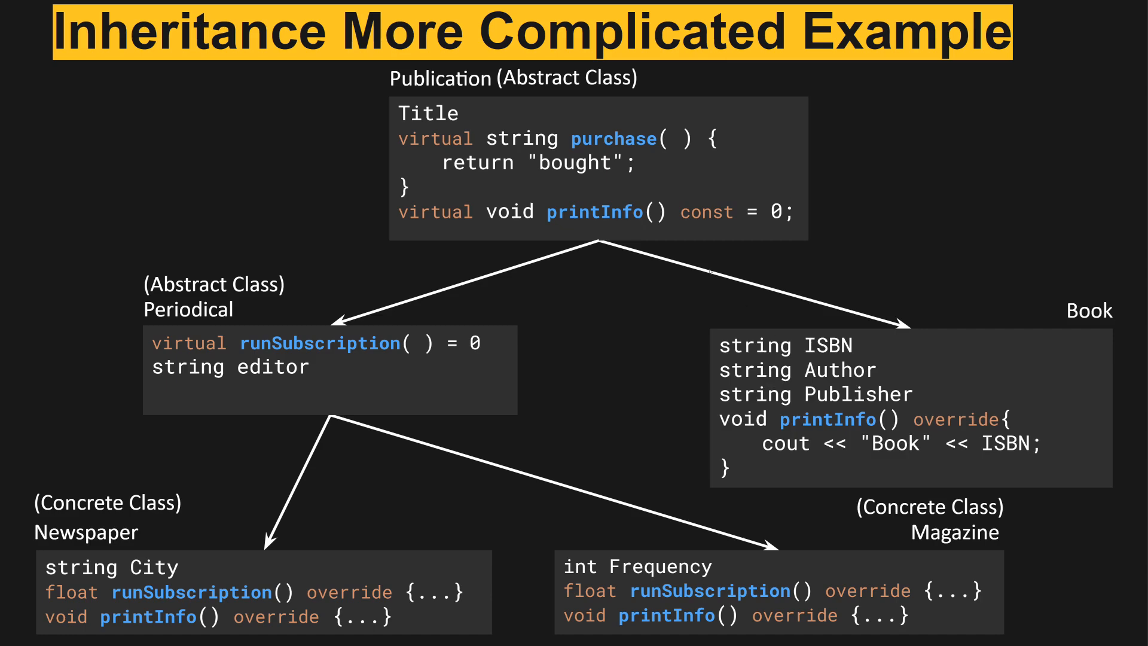
mouse_move(485, 96)
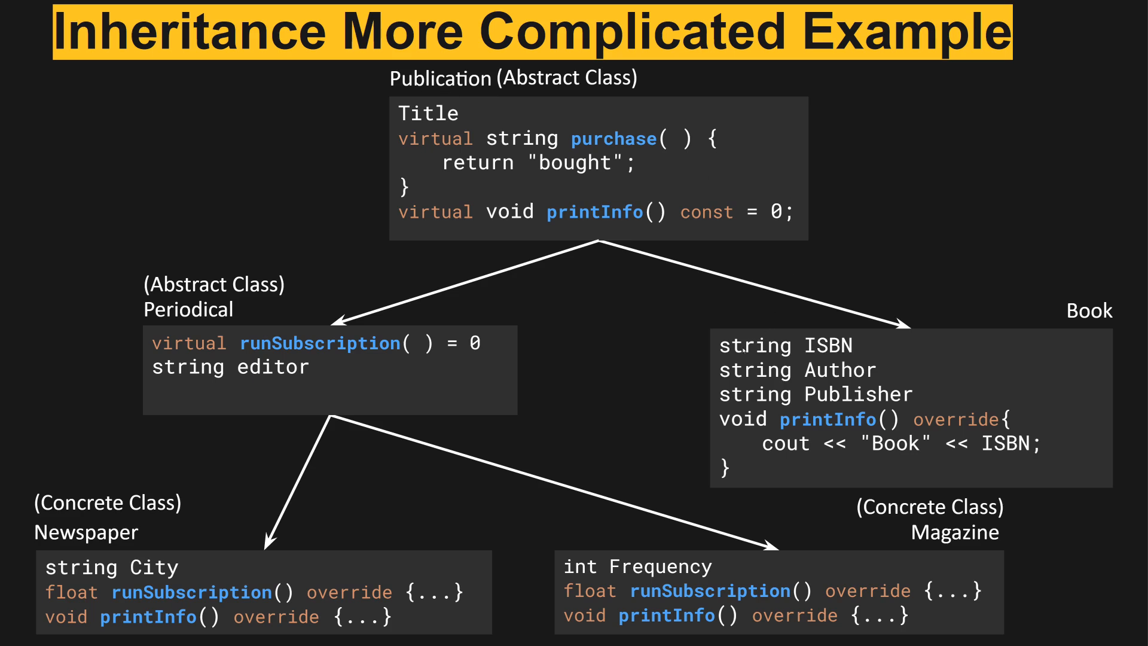
mouse_move(554, 228)
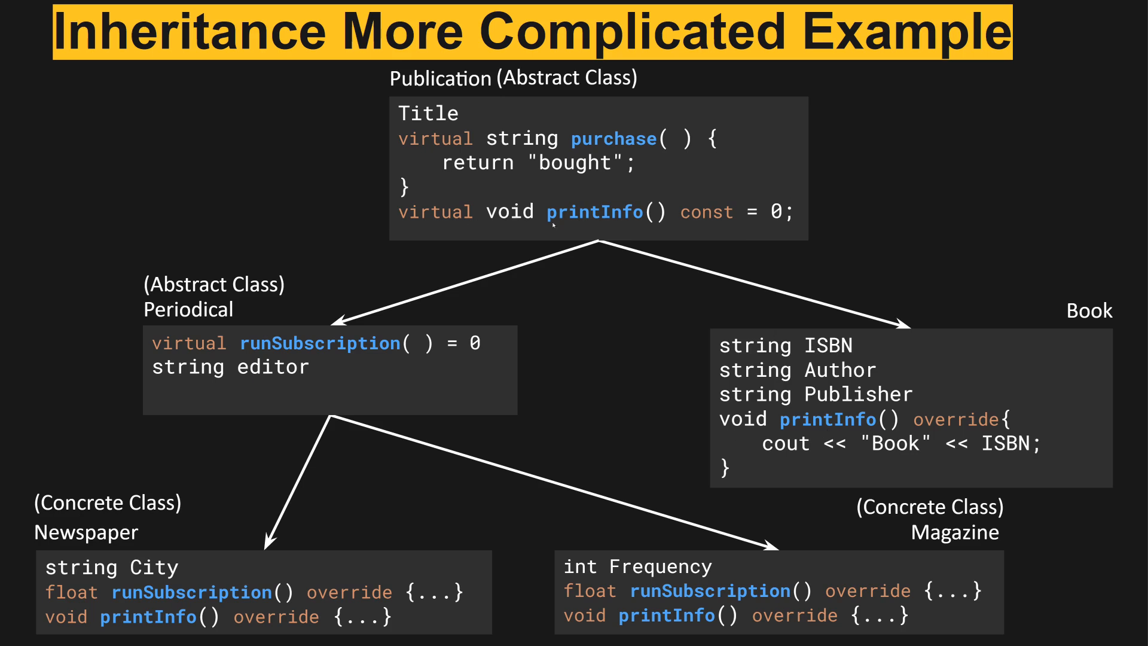
mouse_move(683, 226)
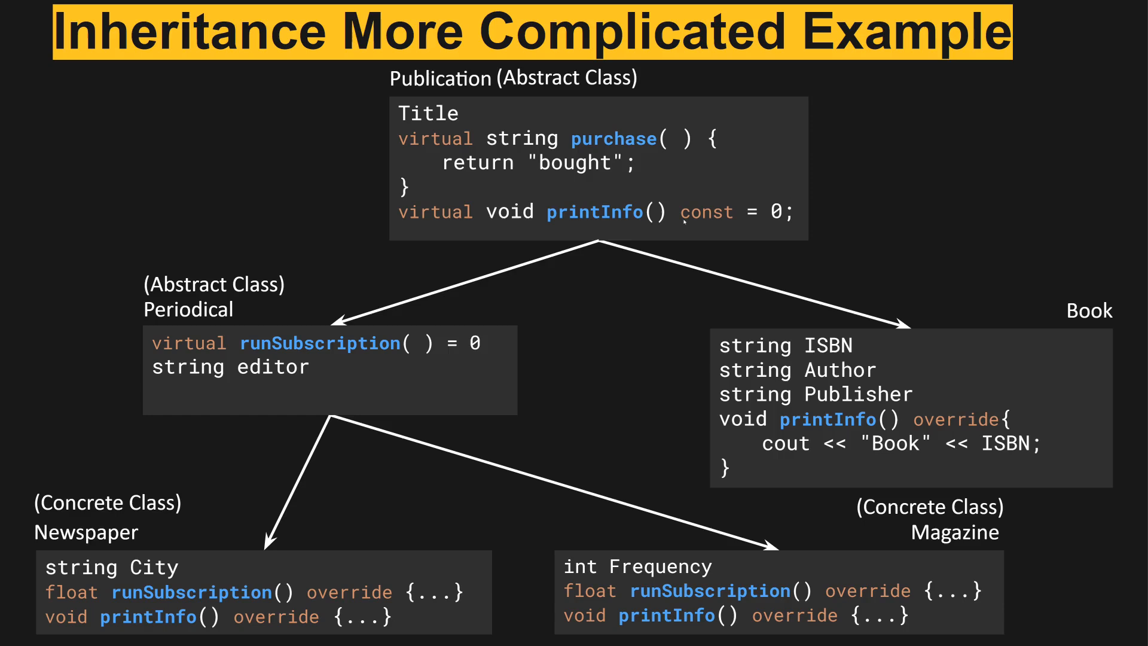
mouse_move(1061, 313)
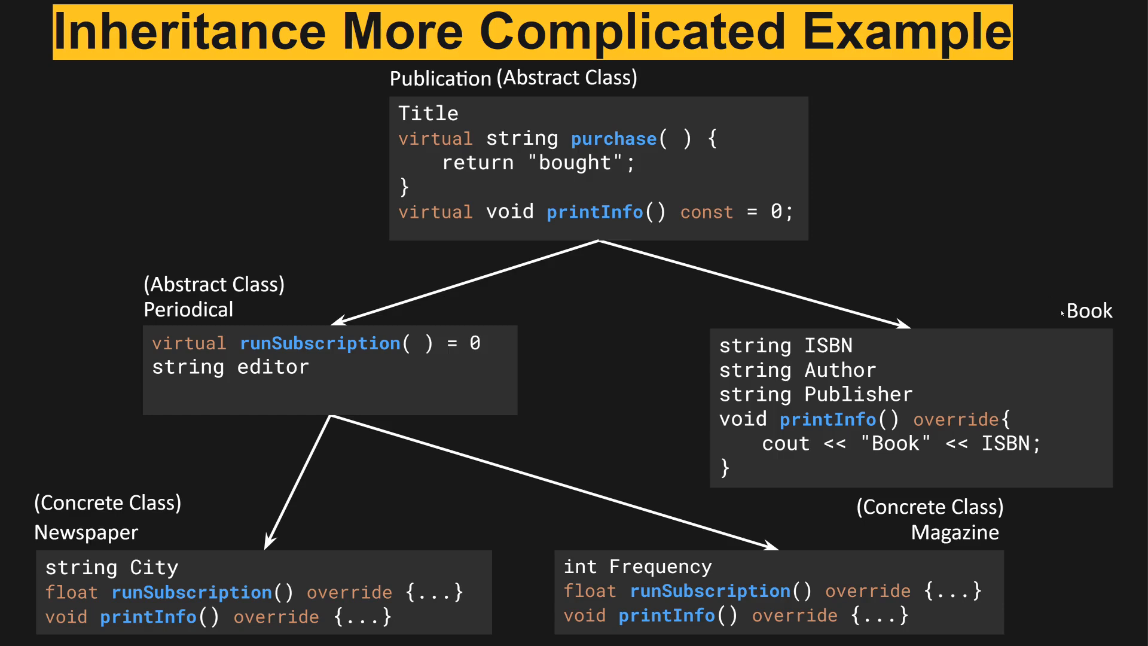
mouse_move(1092, 332)
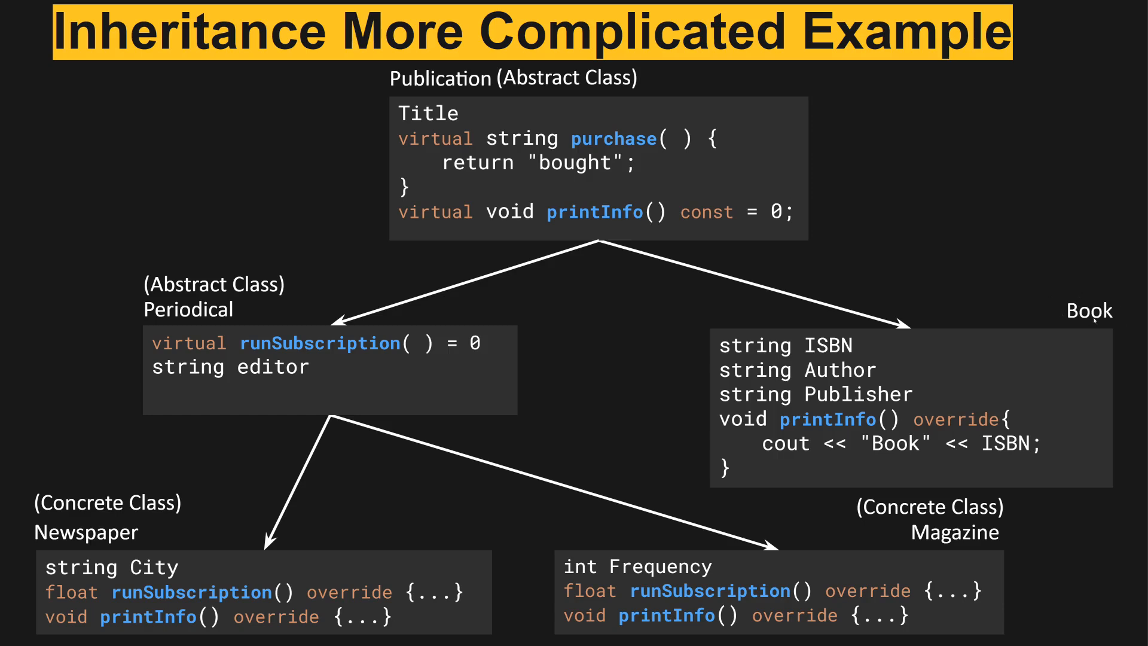